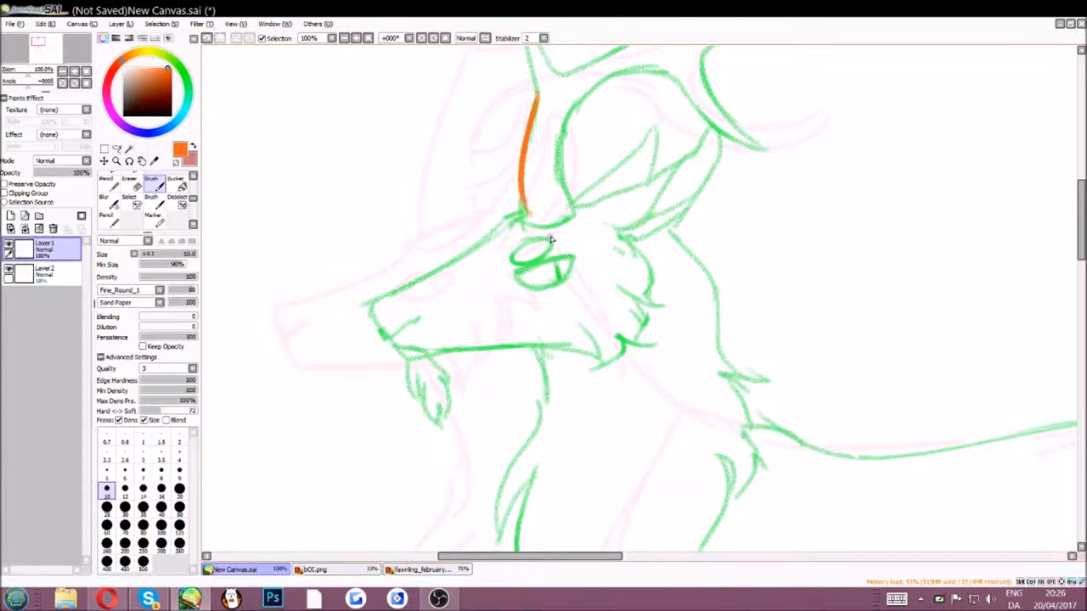
Ink the stag's head, ear, eye, muzzle and beard in orange on a new layer.
drag(560, 153, 586, 76)
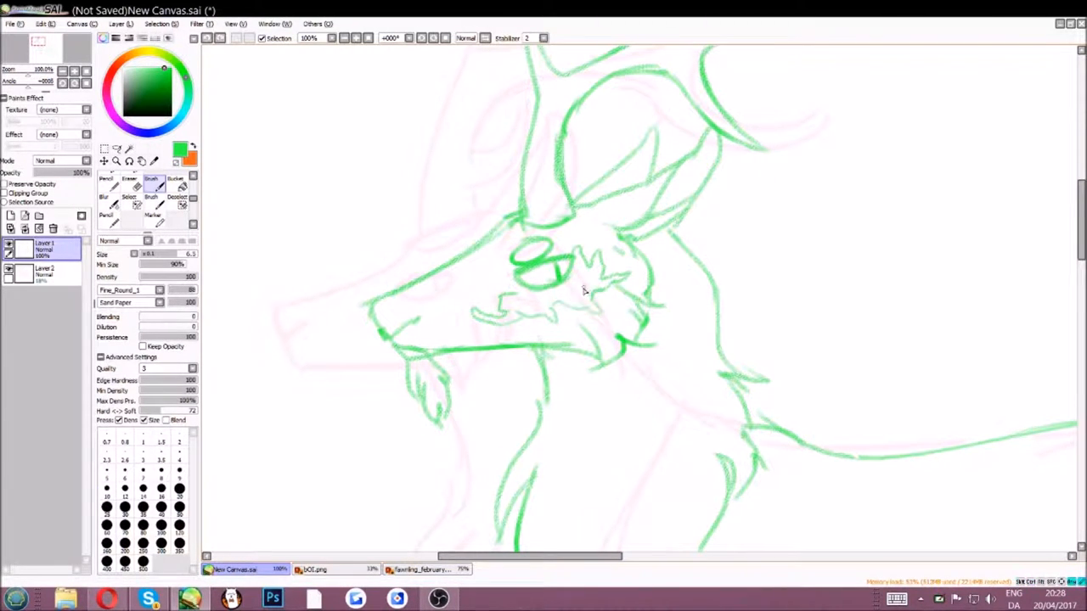
click(129, 185)
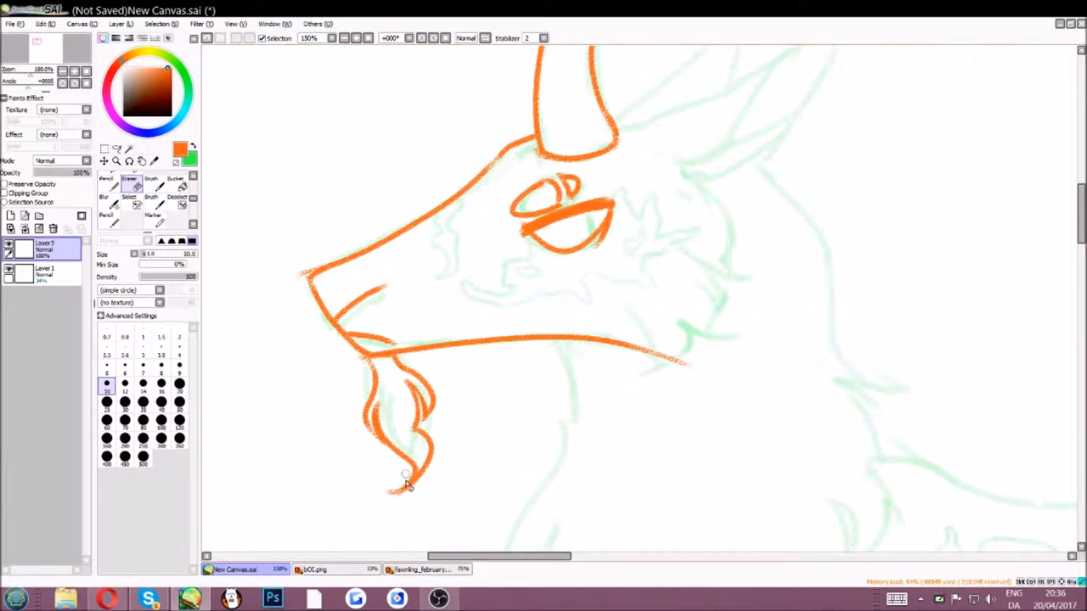
Ink the antlers and neck in orange, erasing overlaps along the shaggy chest fur.
click(150, 180)
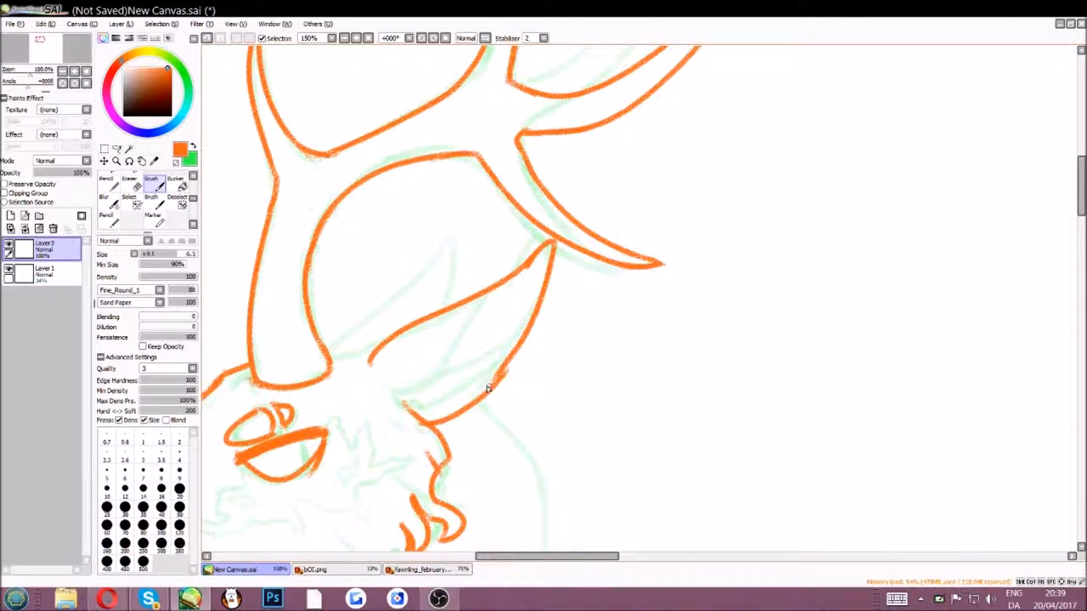
click(129, 183)
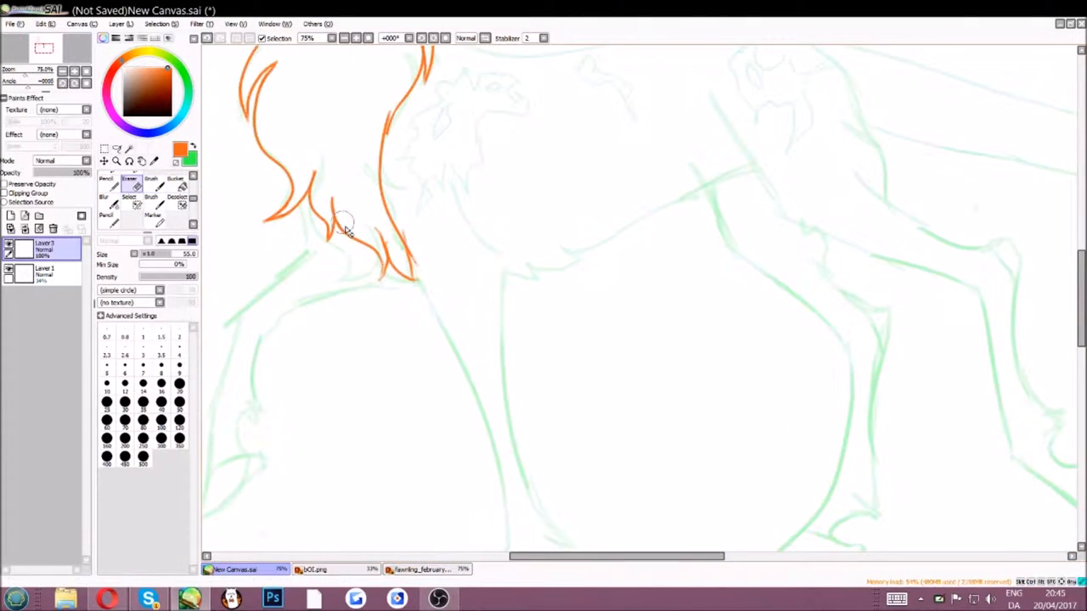
Ink the four legs and hooves, then lasso and Free Deform the raised hind leg.
click(151, 186)
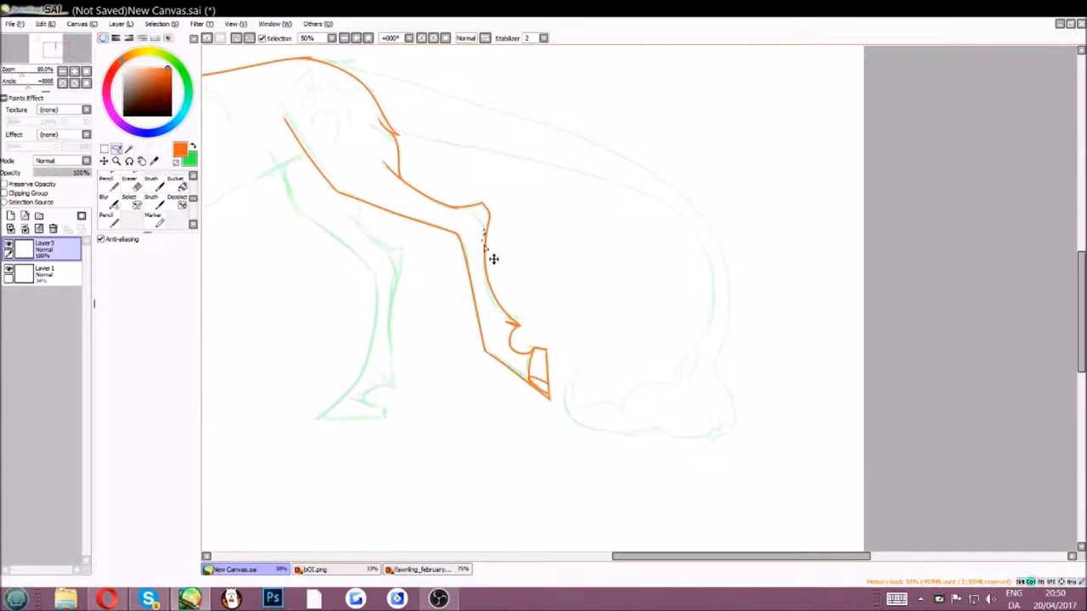
click(151, 184)
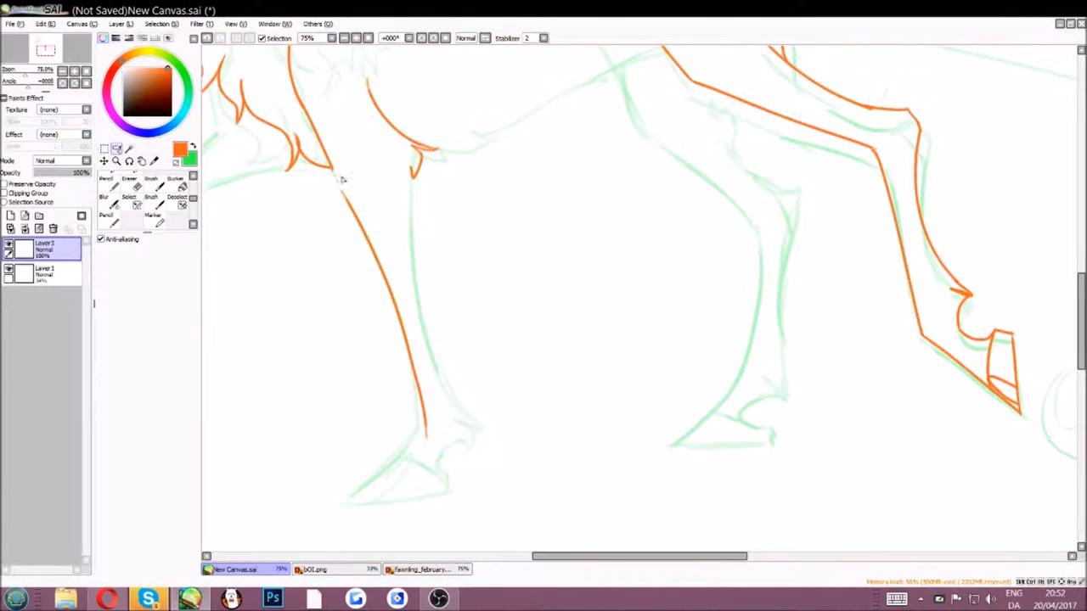
click(151, 183)
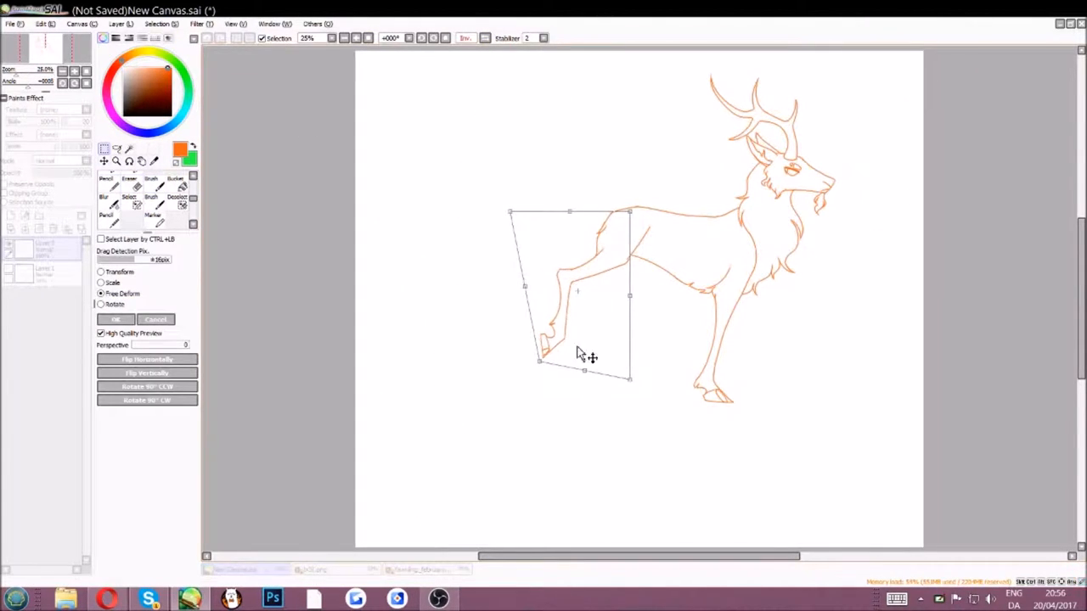
Redraw the torso and upper leg contours in orange on new Layer 4.
click(116, 318)
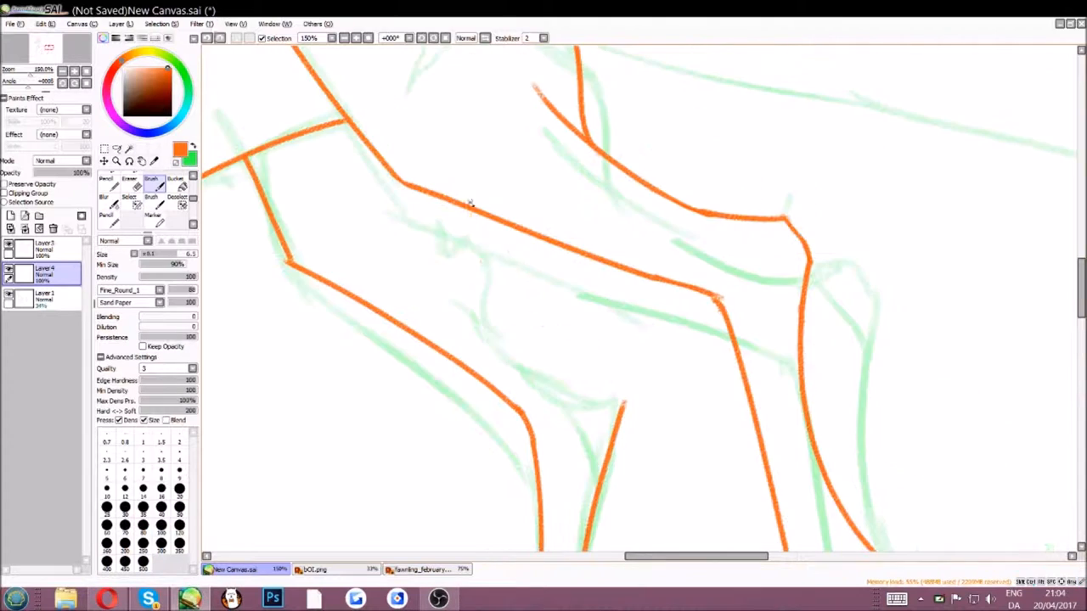
Finish the body and leg lines, then start inking the curved tail on a new layer.
click(129, 183)
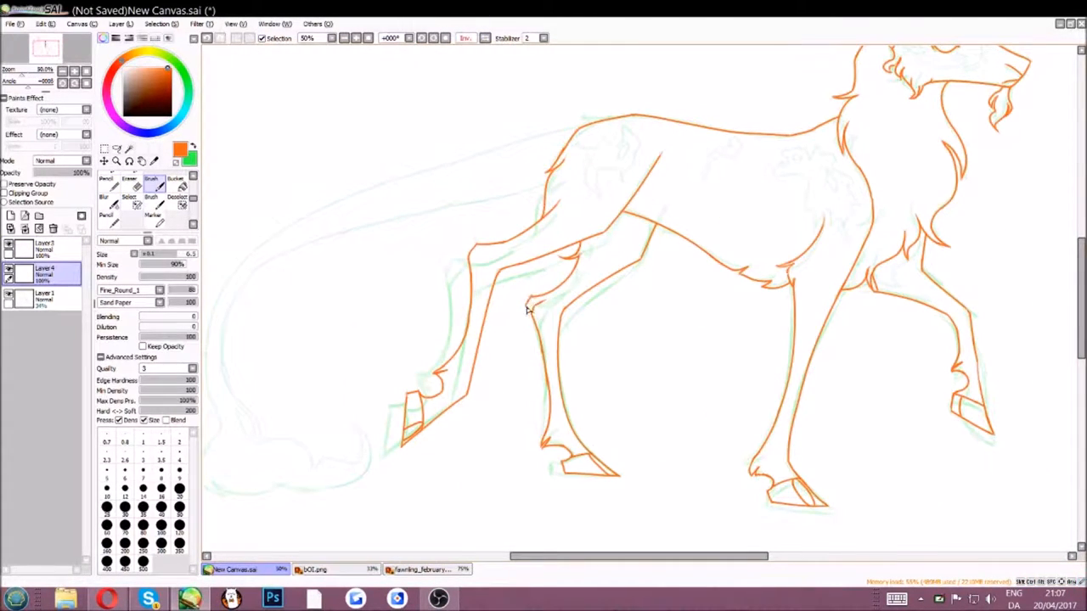
click(129, 179)
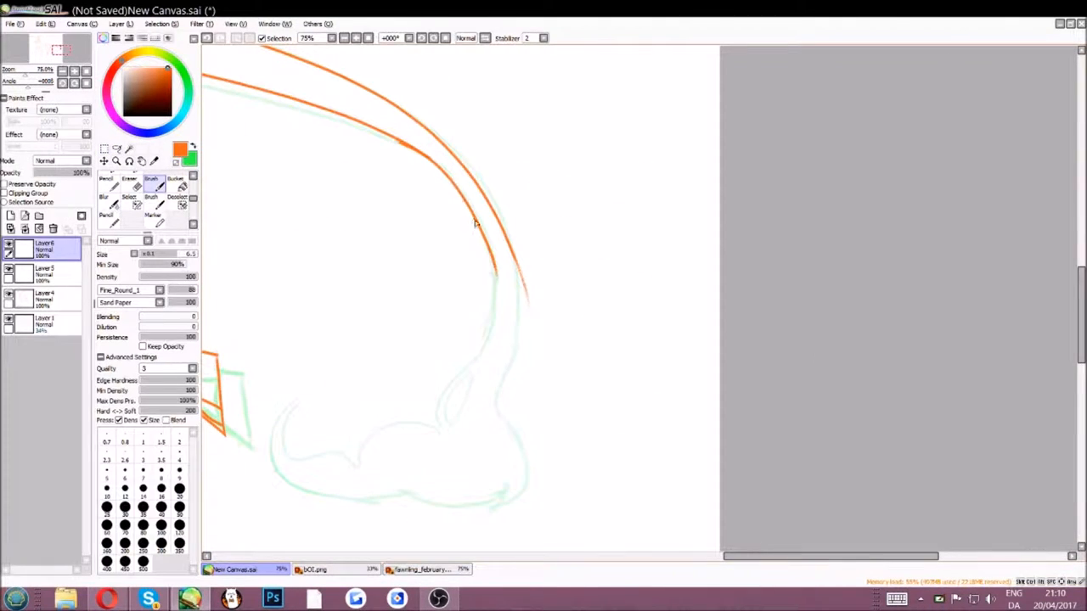
Ink the tail tuft and the shoulder and flank fur markings.
click(129, 178)
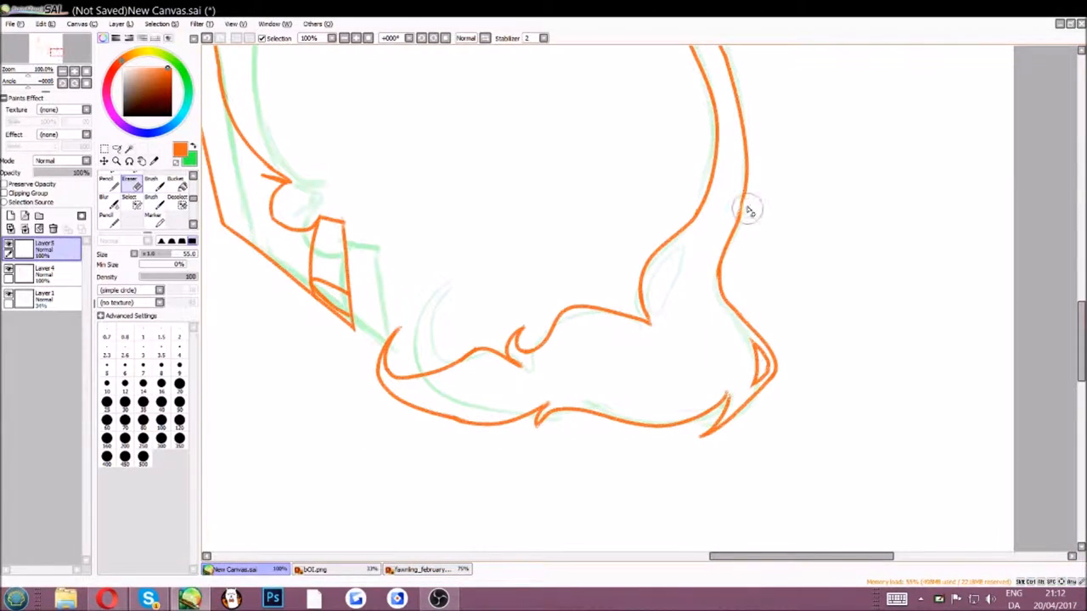
click(151, 185)
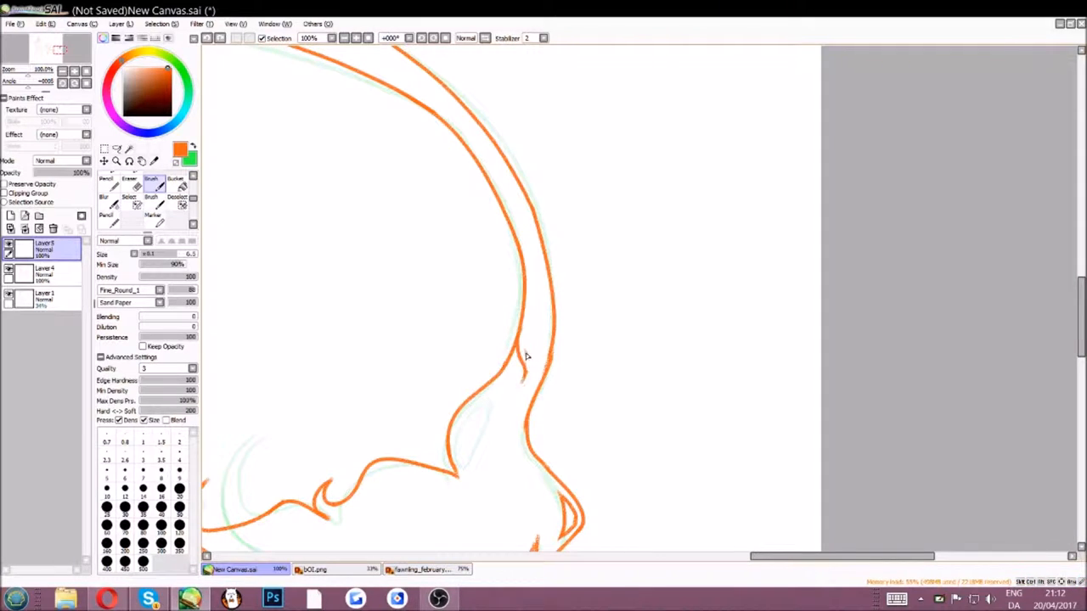
Bucket-fill the whole silhouette with flat peach on a layer beneath the lines.
click(369, 38)
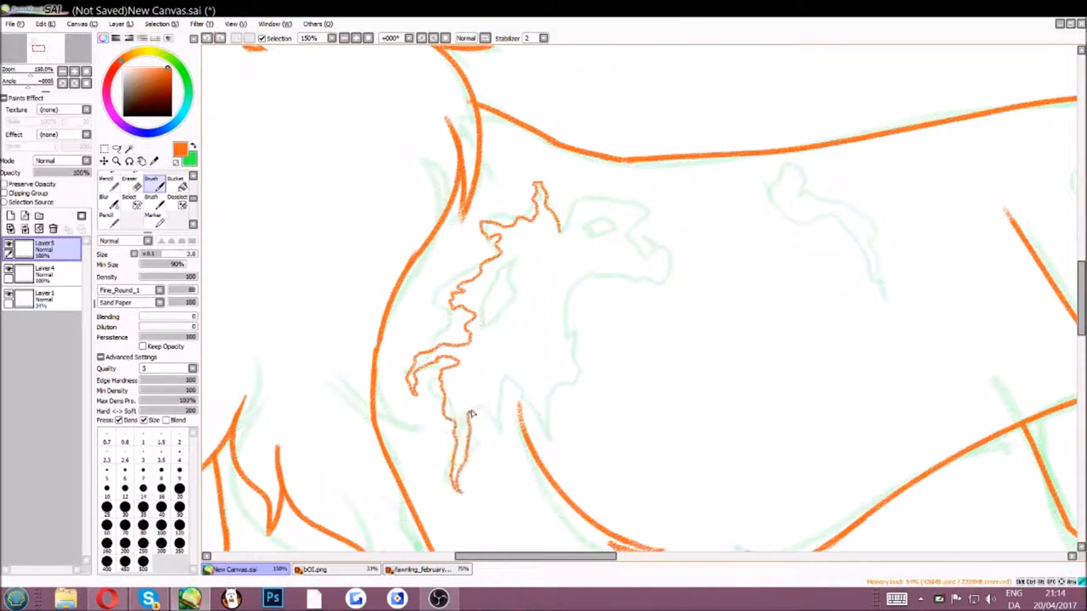
drag(476, 408, 629, 212)
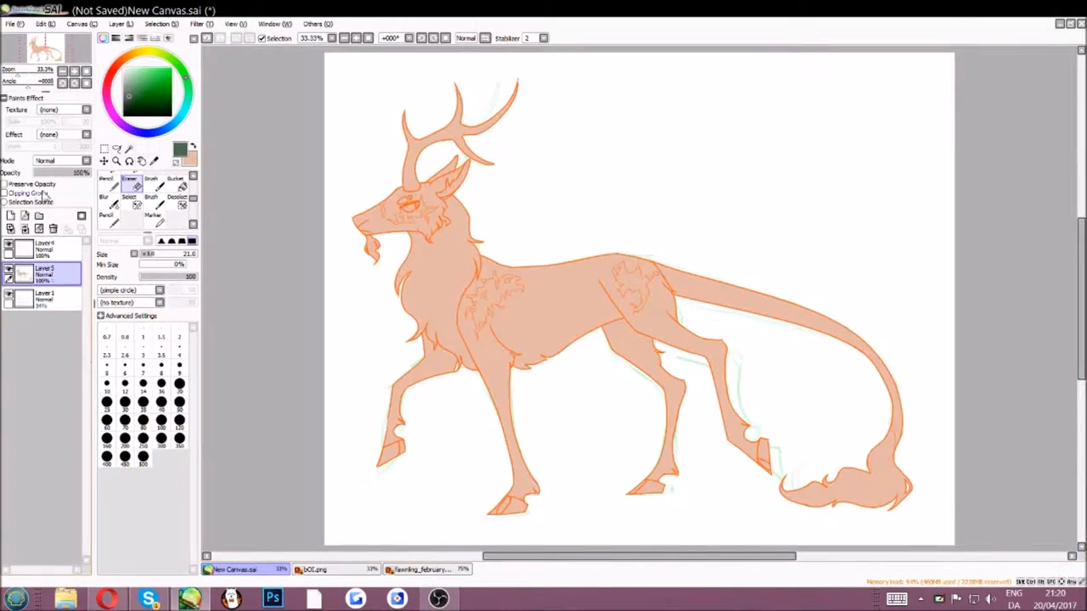
Check the reference horse, then recolour the coat brown with Preserve Opacity and airbrushed shading.
click(427, 569)
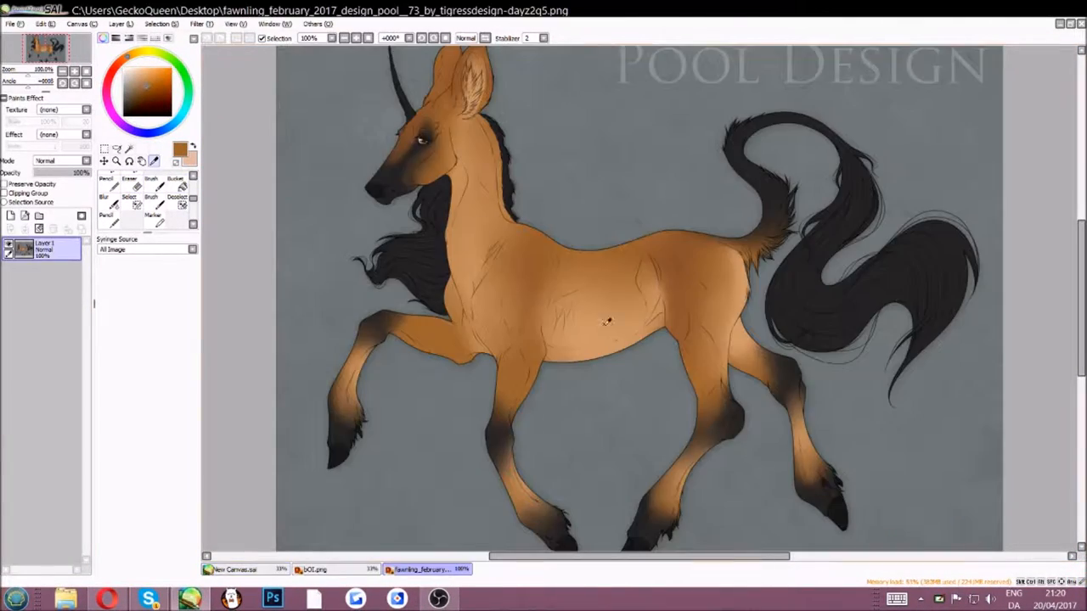
click(234, 569)
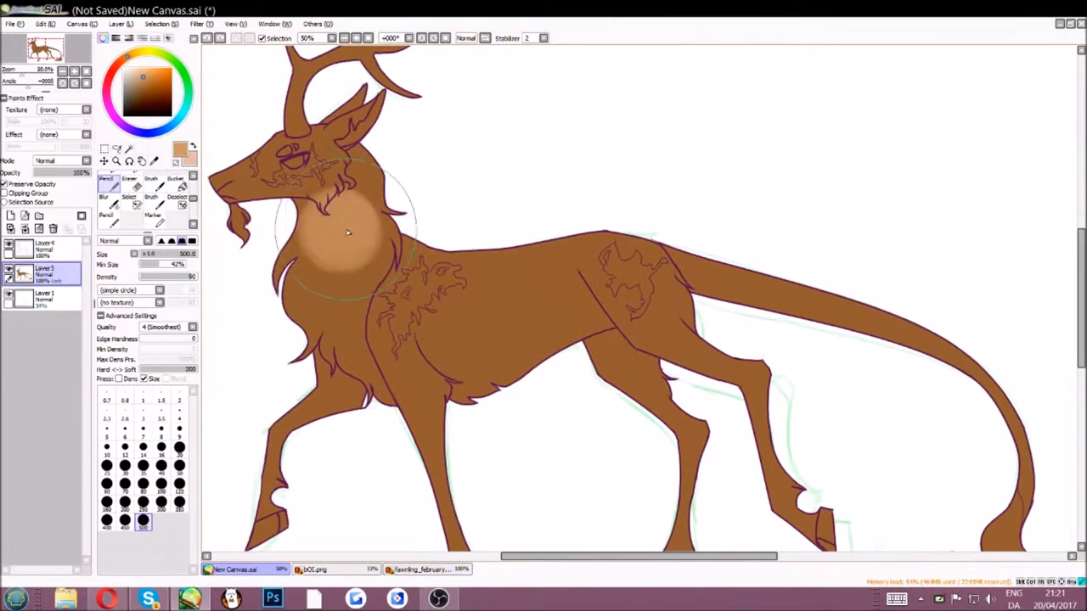
click(104, 185)
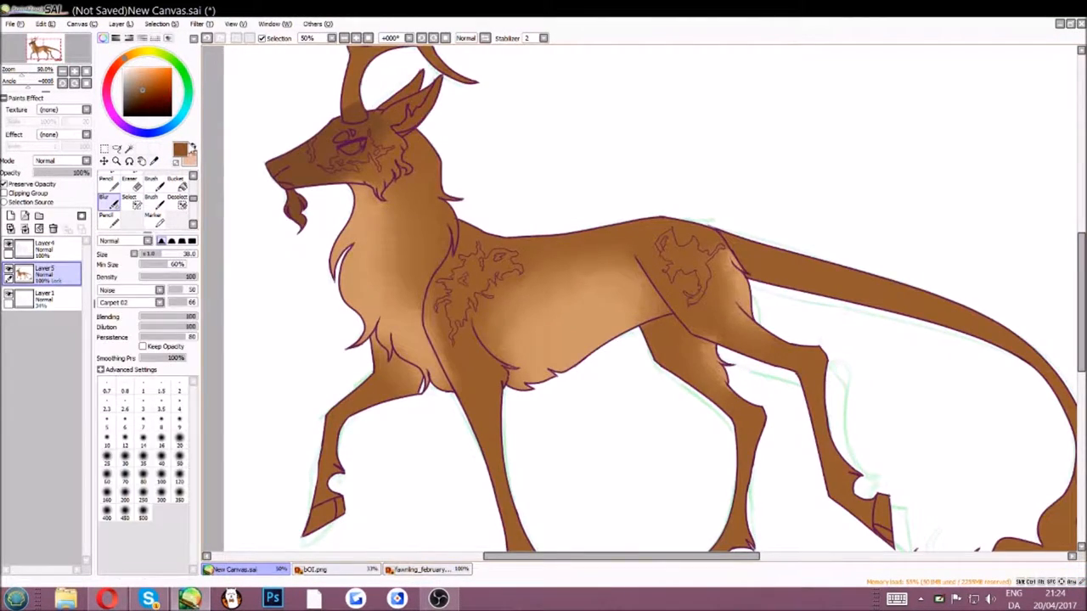
Paint the antlers, muzzle, mane and tail tuft black on Layer 6.
click(128, 196)
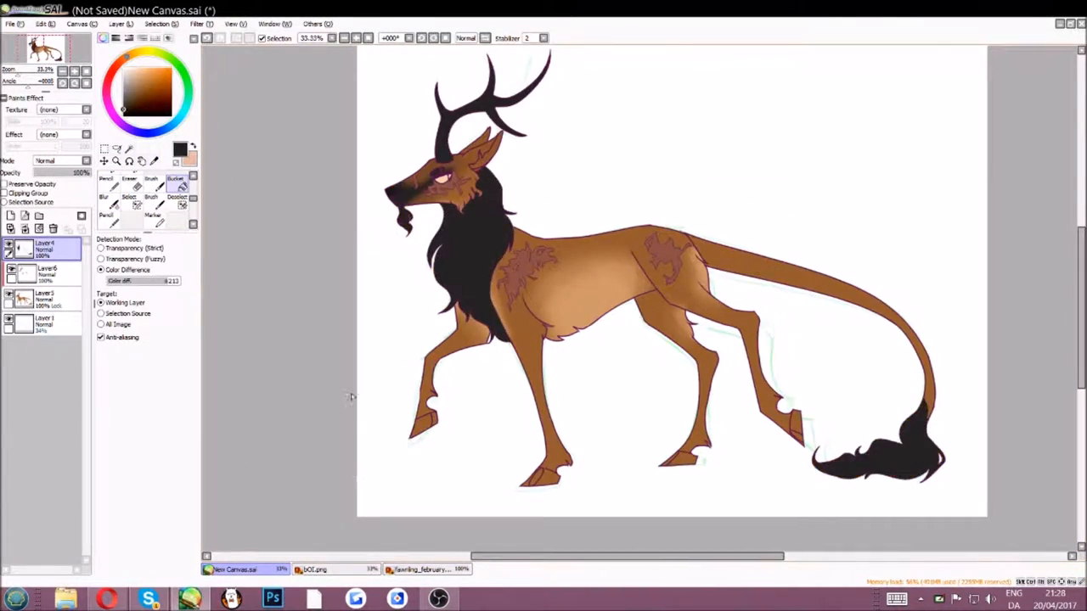
Paint dark gradient socks on all four lower legs and hooves, checked against the reference.
click(105, 183)
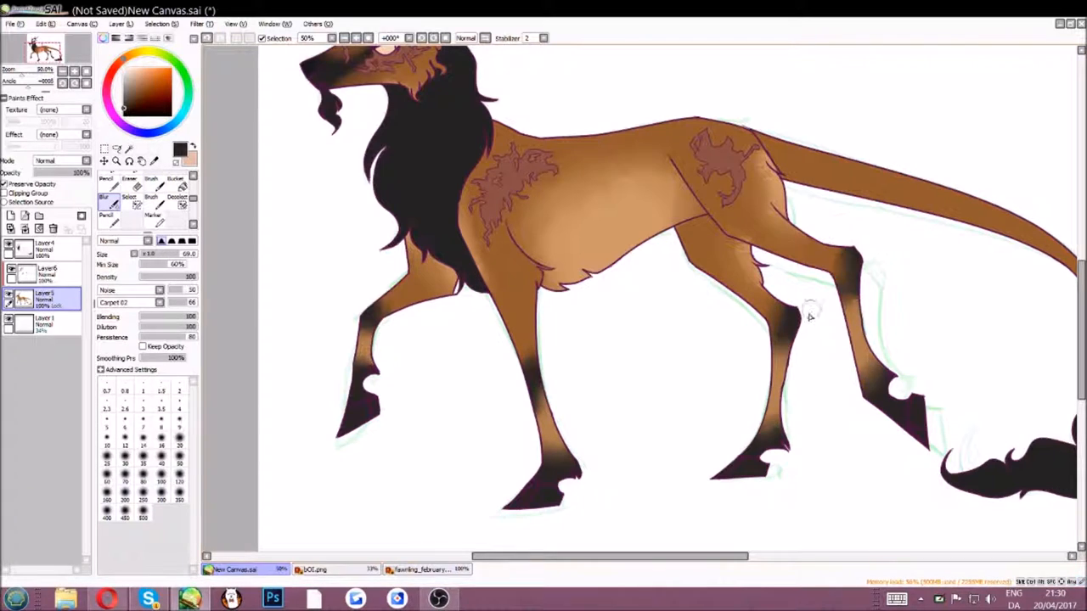
click(425, 569)
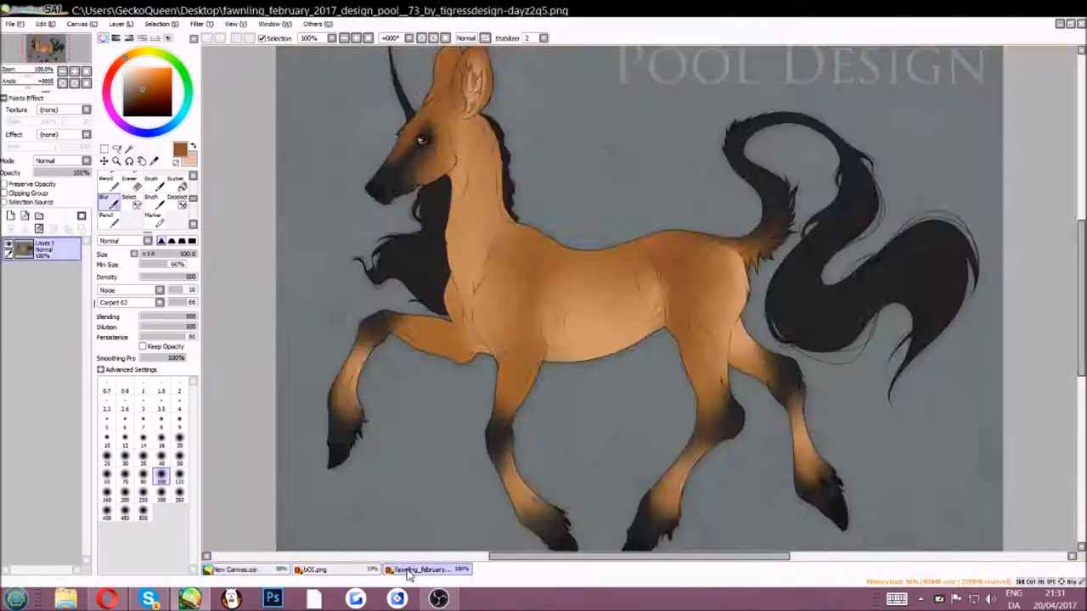
click(246, 569)
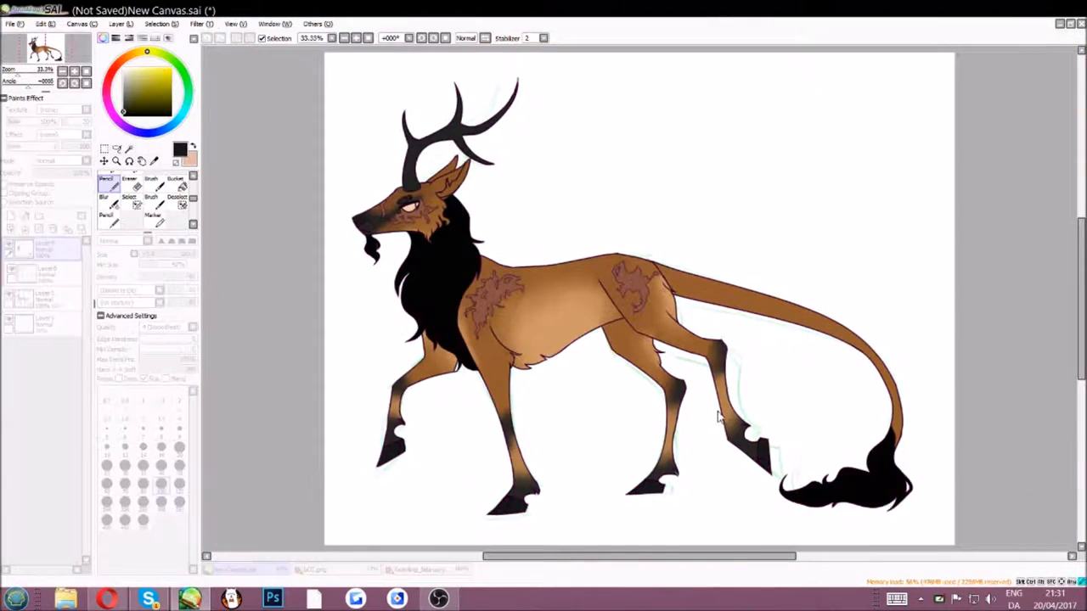